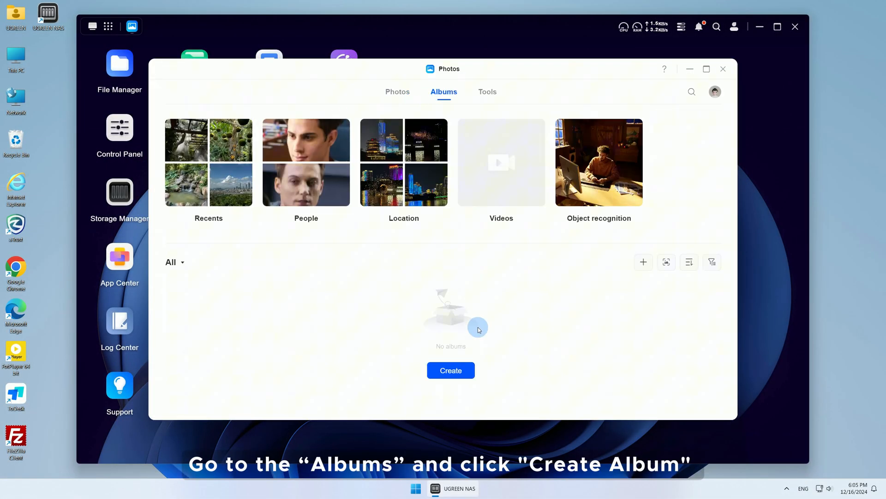
Start a conditional album 'Memories of 2023' on the Photos folder, dated 2023-01-01 to 2023-12-31
click(450, 370)
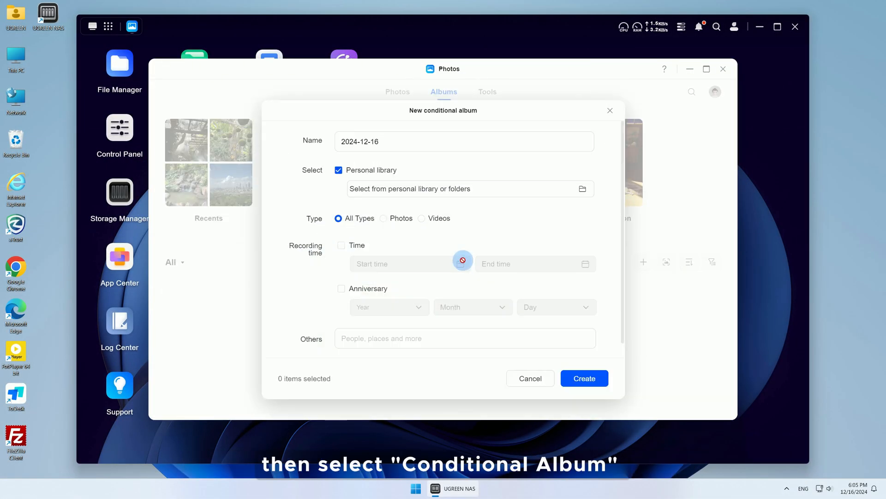
text(Memories of 2023)
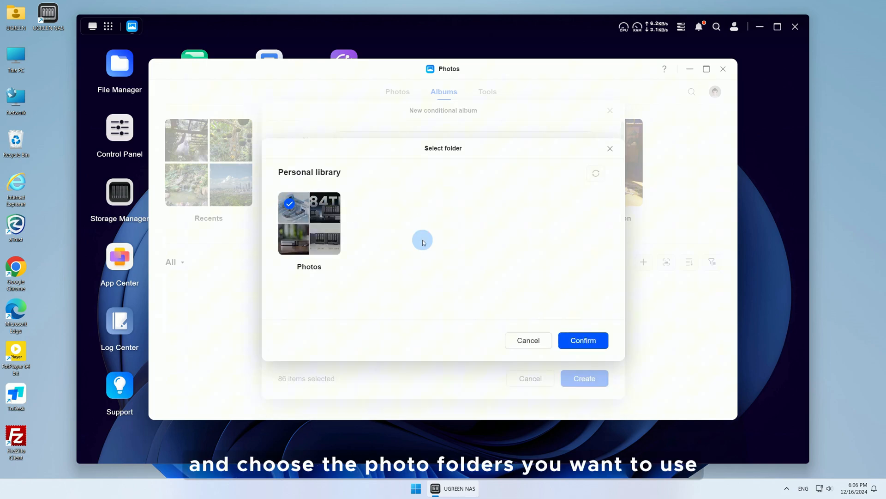
click(582, 339)
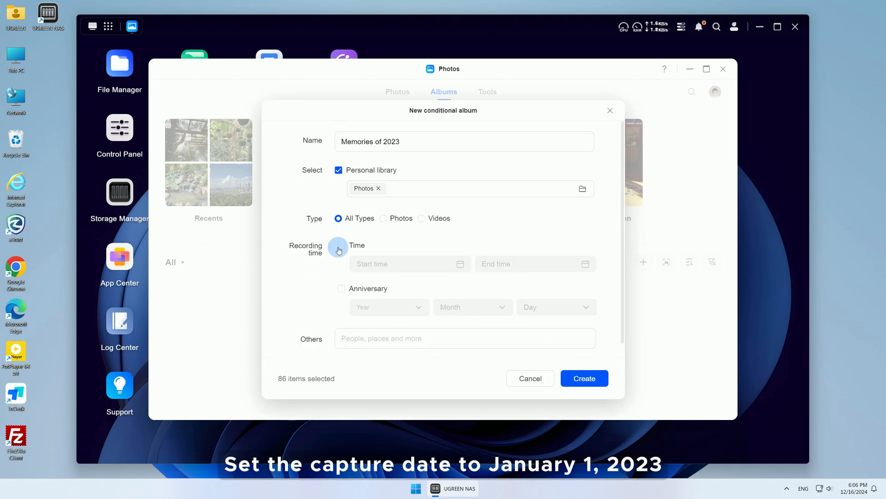
click(408, 263)
text(2023-01-01)
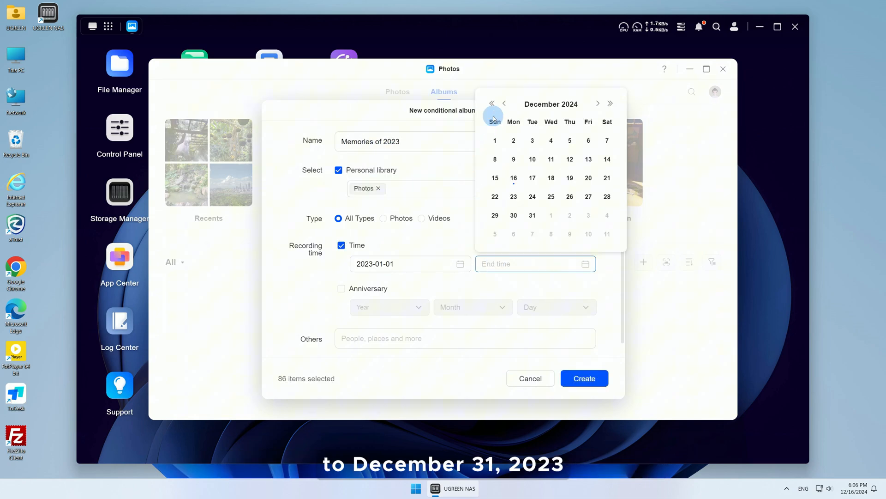
click(532, 215)
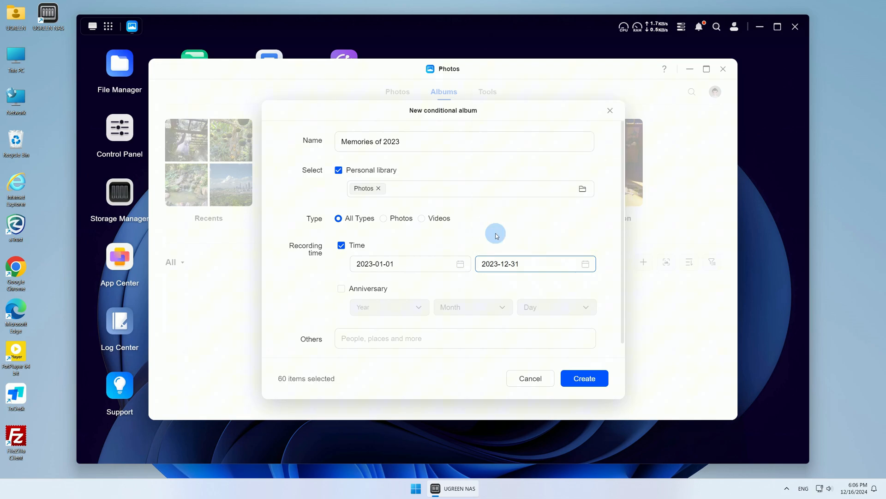
click(584, 377)
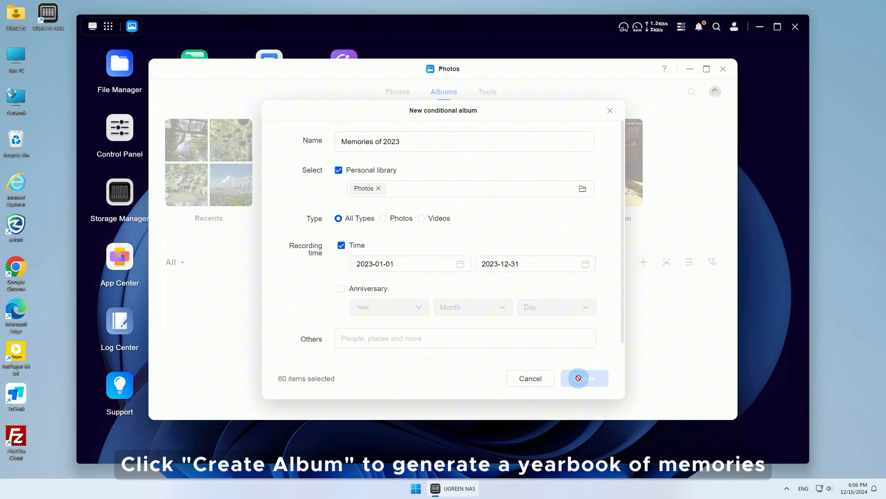
Create the 2023 album and a Travel album for 广西壮族自治区, then return to the overview
click(584, 378)
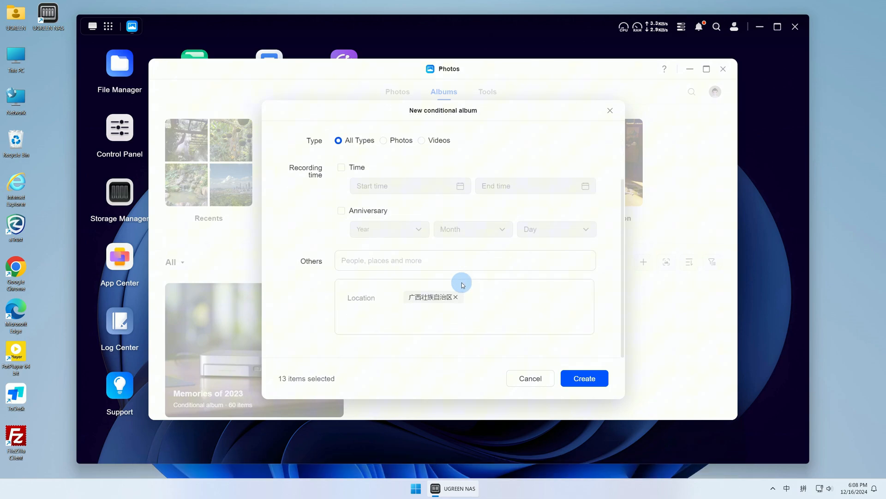
click(584, 378)
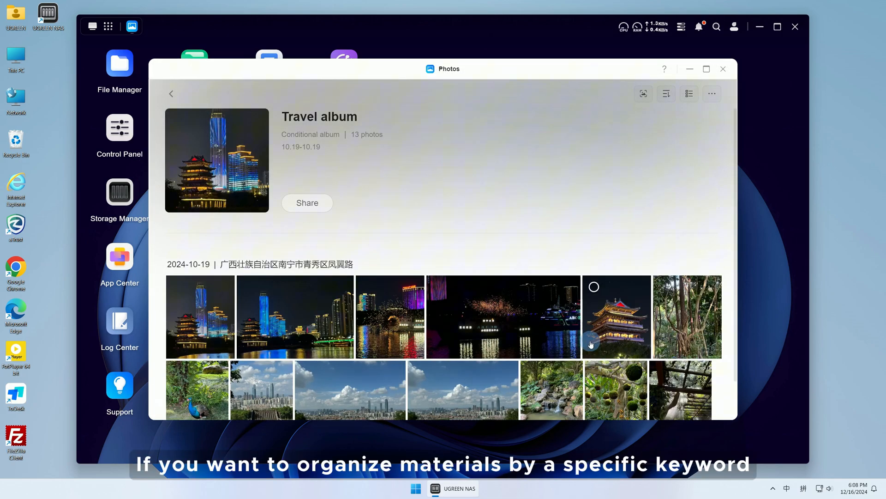
click(171, 93)
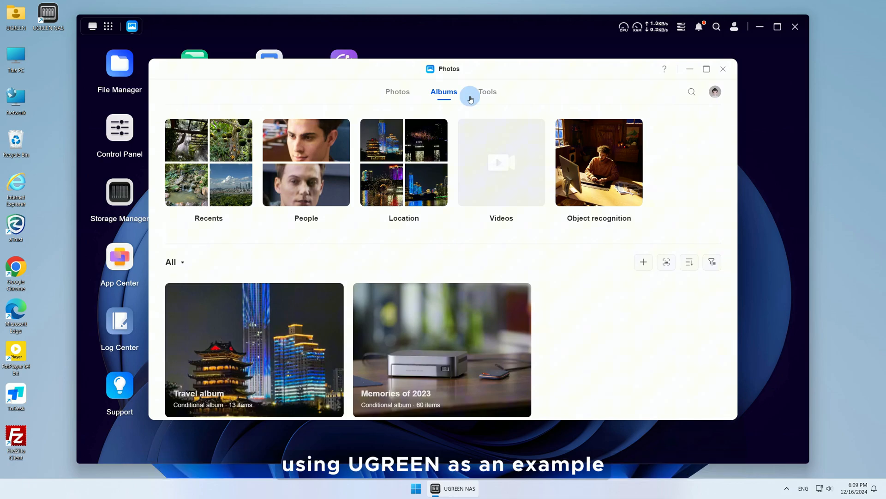
Open the Photos AI settings and scroll down to the Text recognition model
click(715, 91)
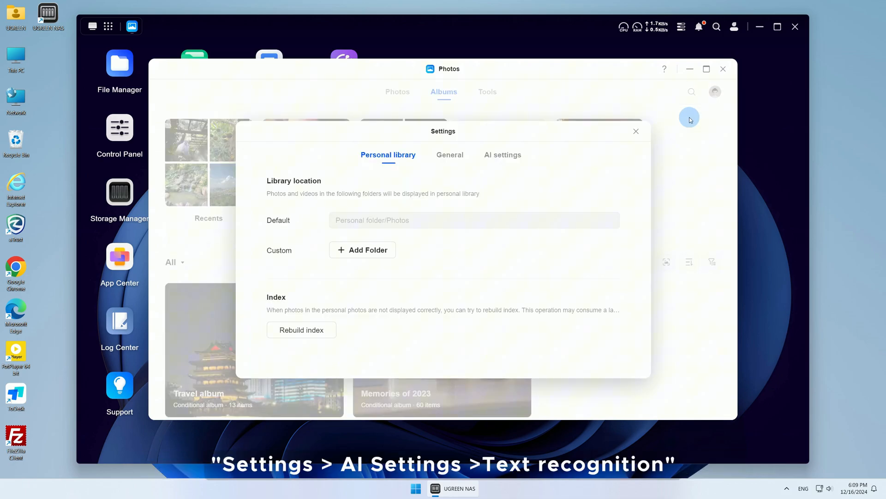
click(503, 155)
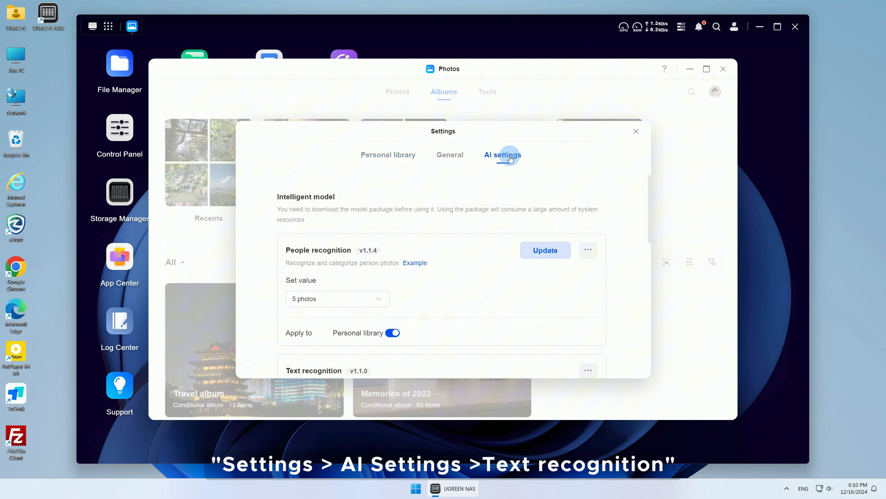
scroll(down, 3)
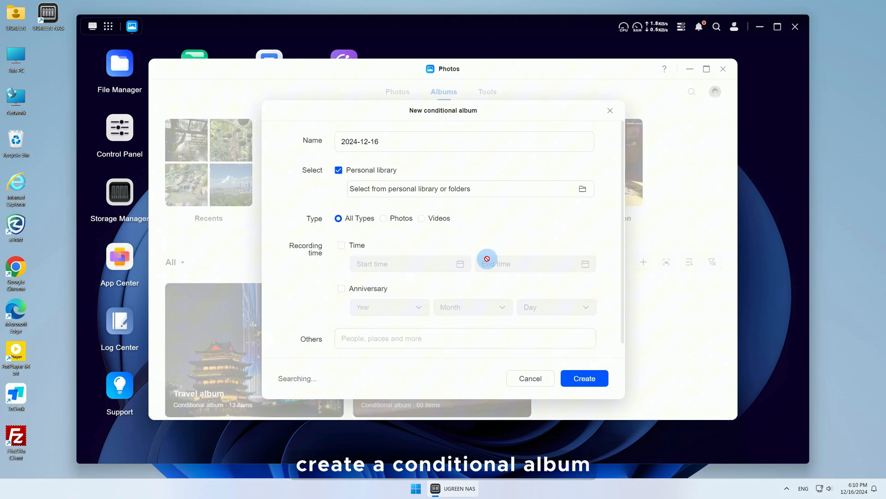
Create conditional album 'UGREEN' matching photos with text:UGREEN
text(UGREEN)
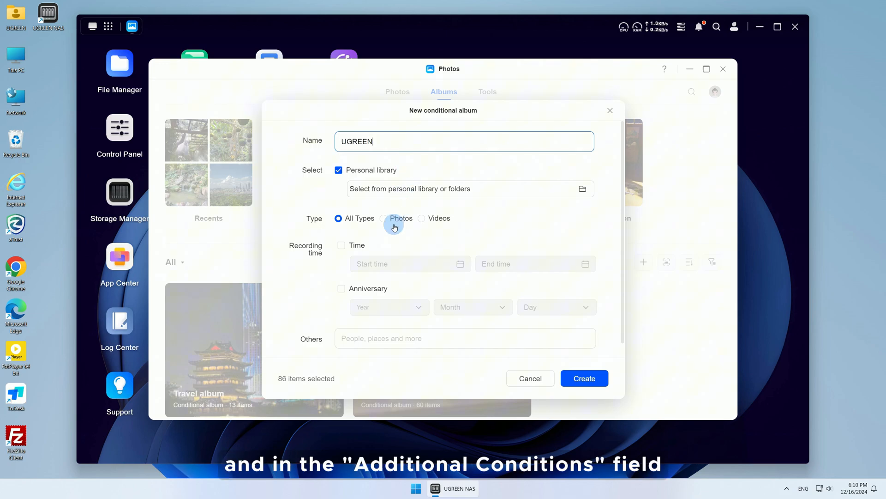
text(UGREEN)
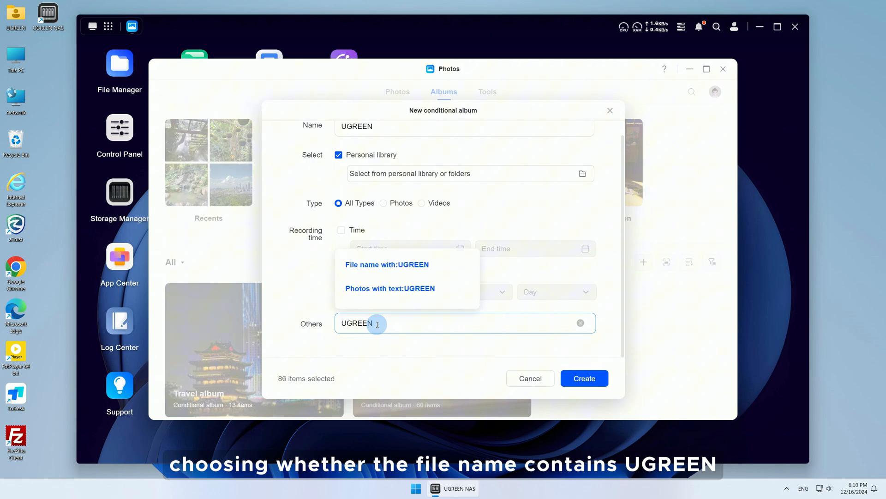
click(580, 322)
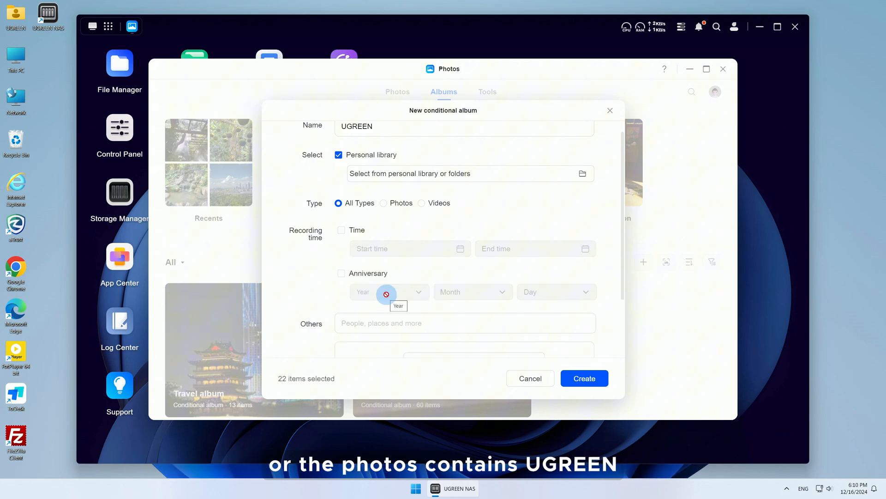
scroll(down, 3)
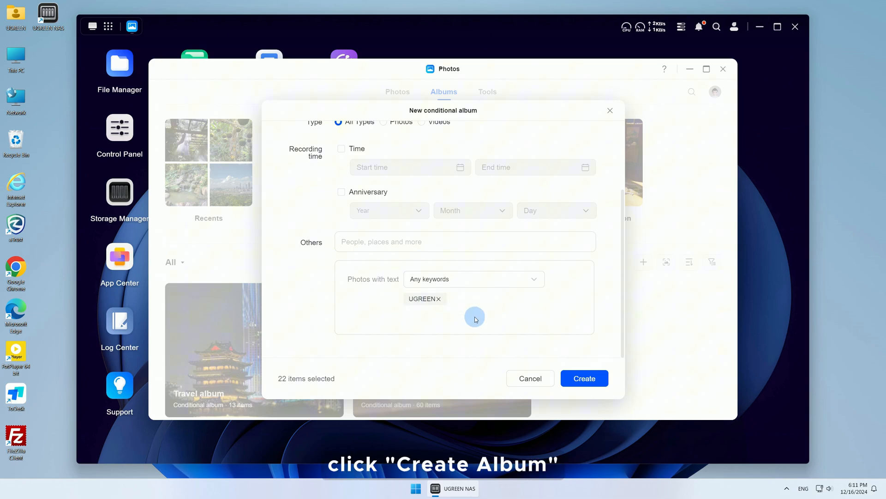
click(584, 378)
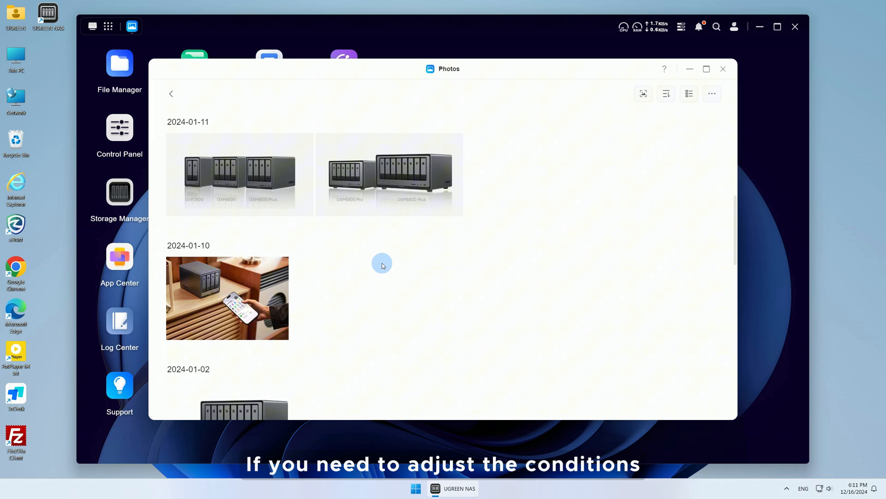
Choose Edit album from the UGREEN album's ⋯ menu
click(711, 94)
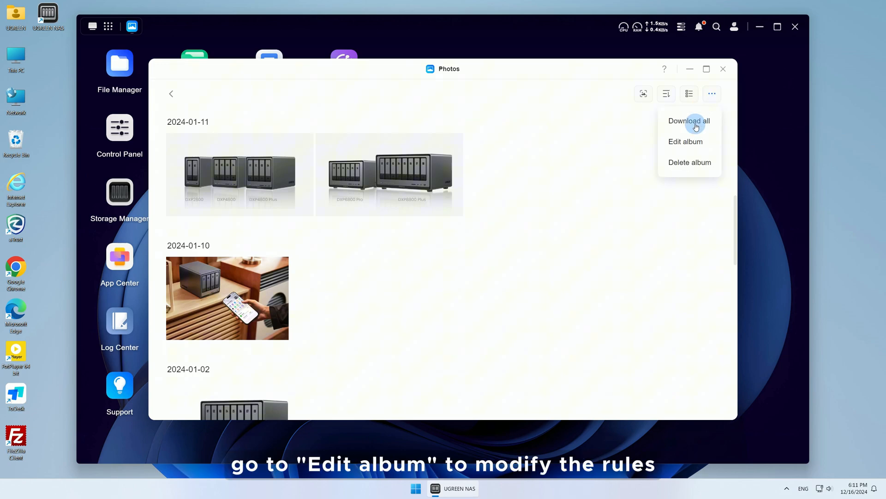
click(685, 141)
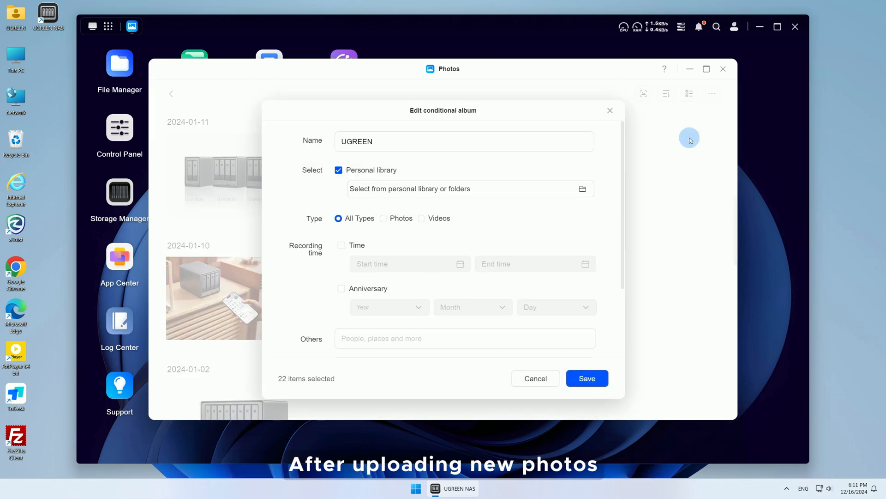